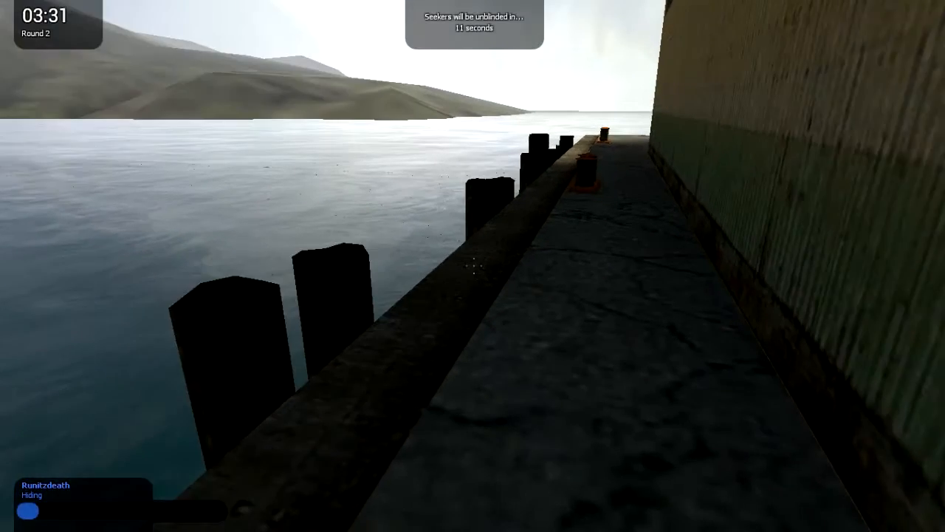
{"action": "mouse_move", "coordinate": [473, 266]}
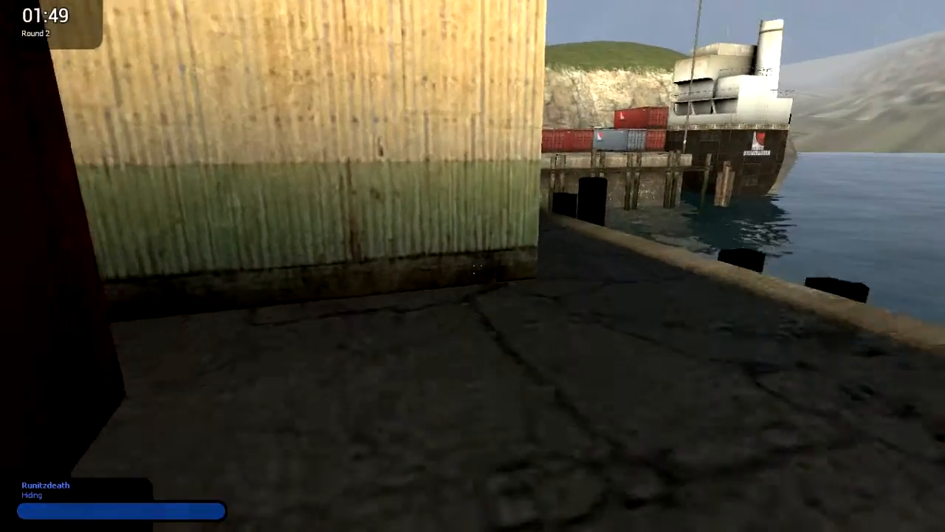
{"action": "mouse_move", "coordinate": [472, 266]}
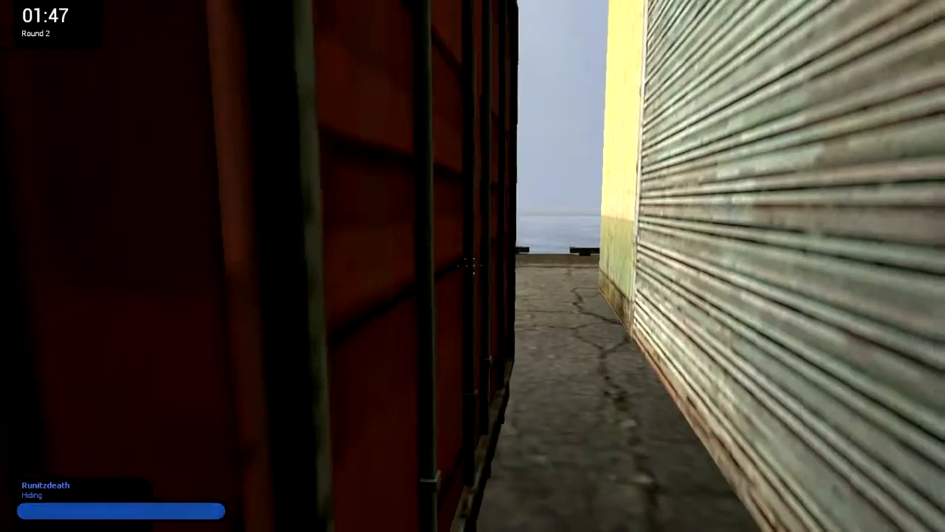